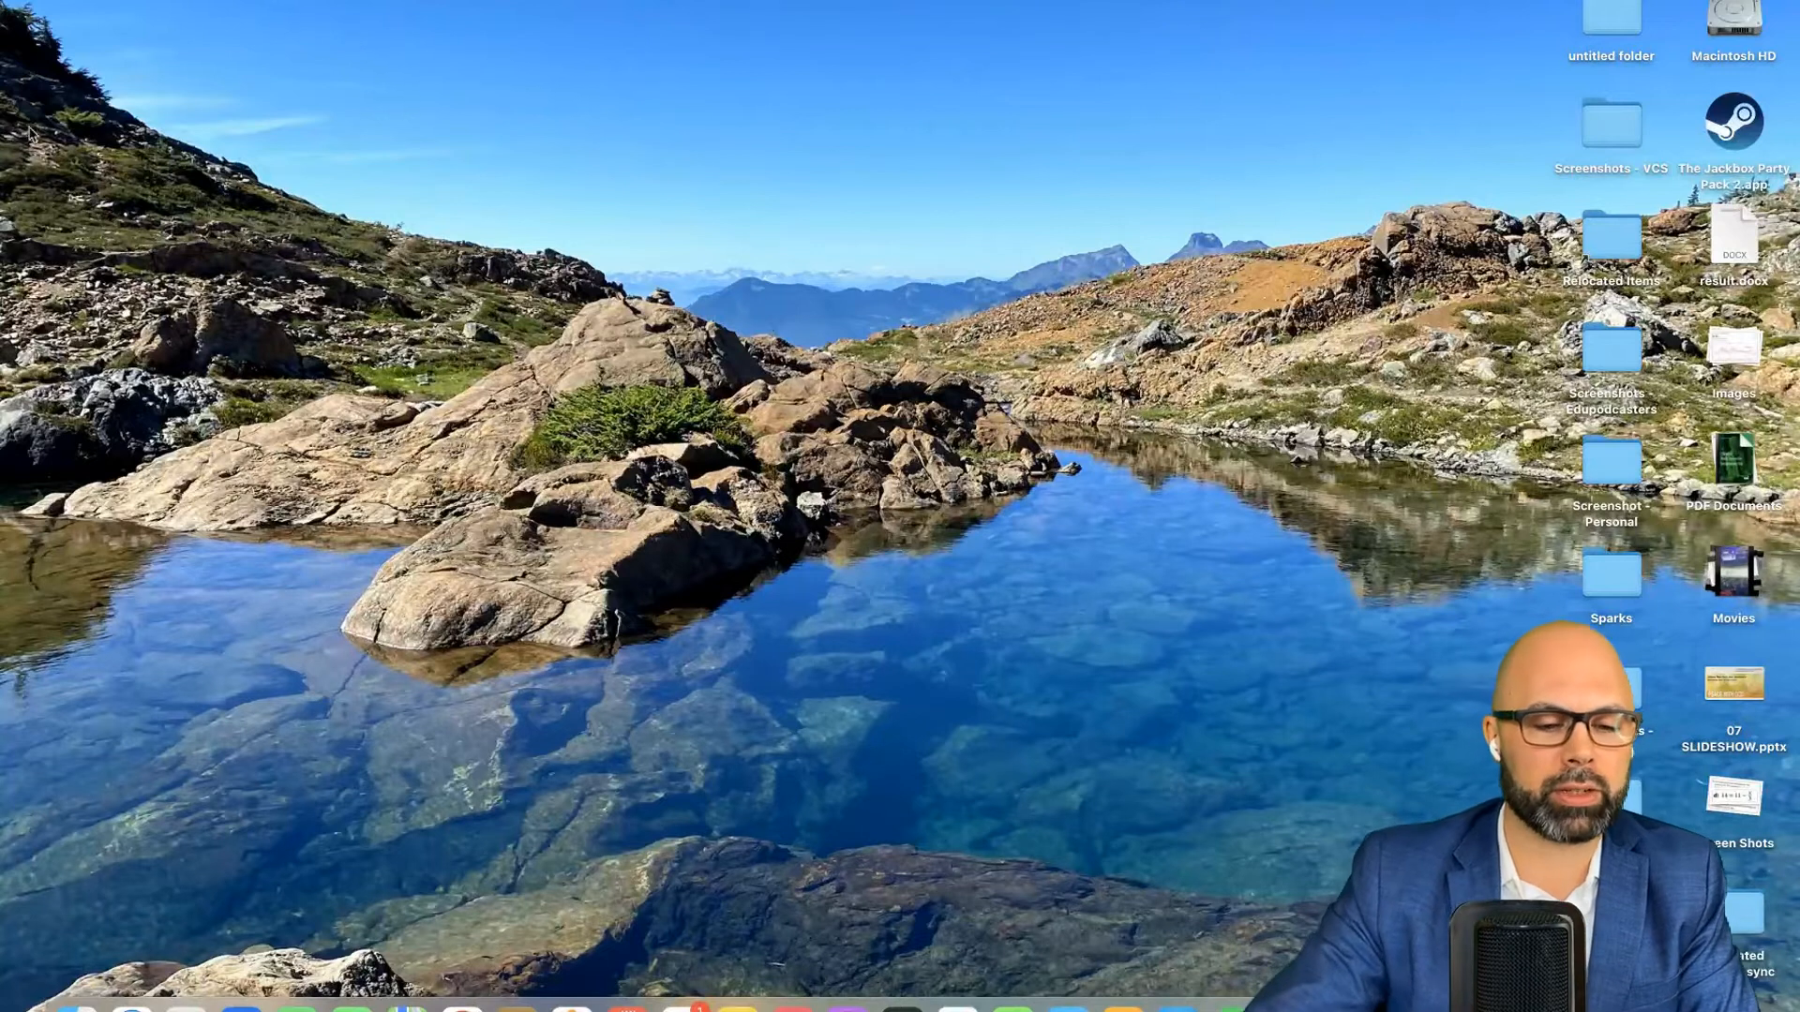
mouse_move(516, 1009)
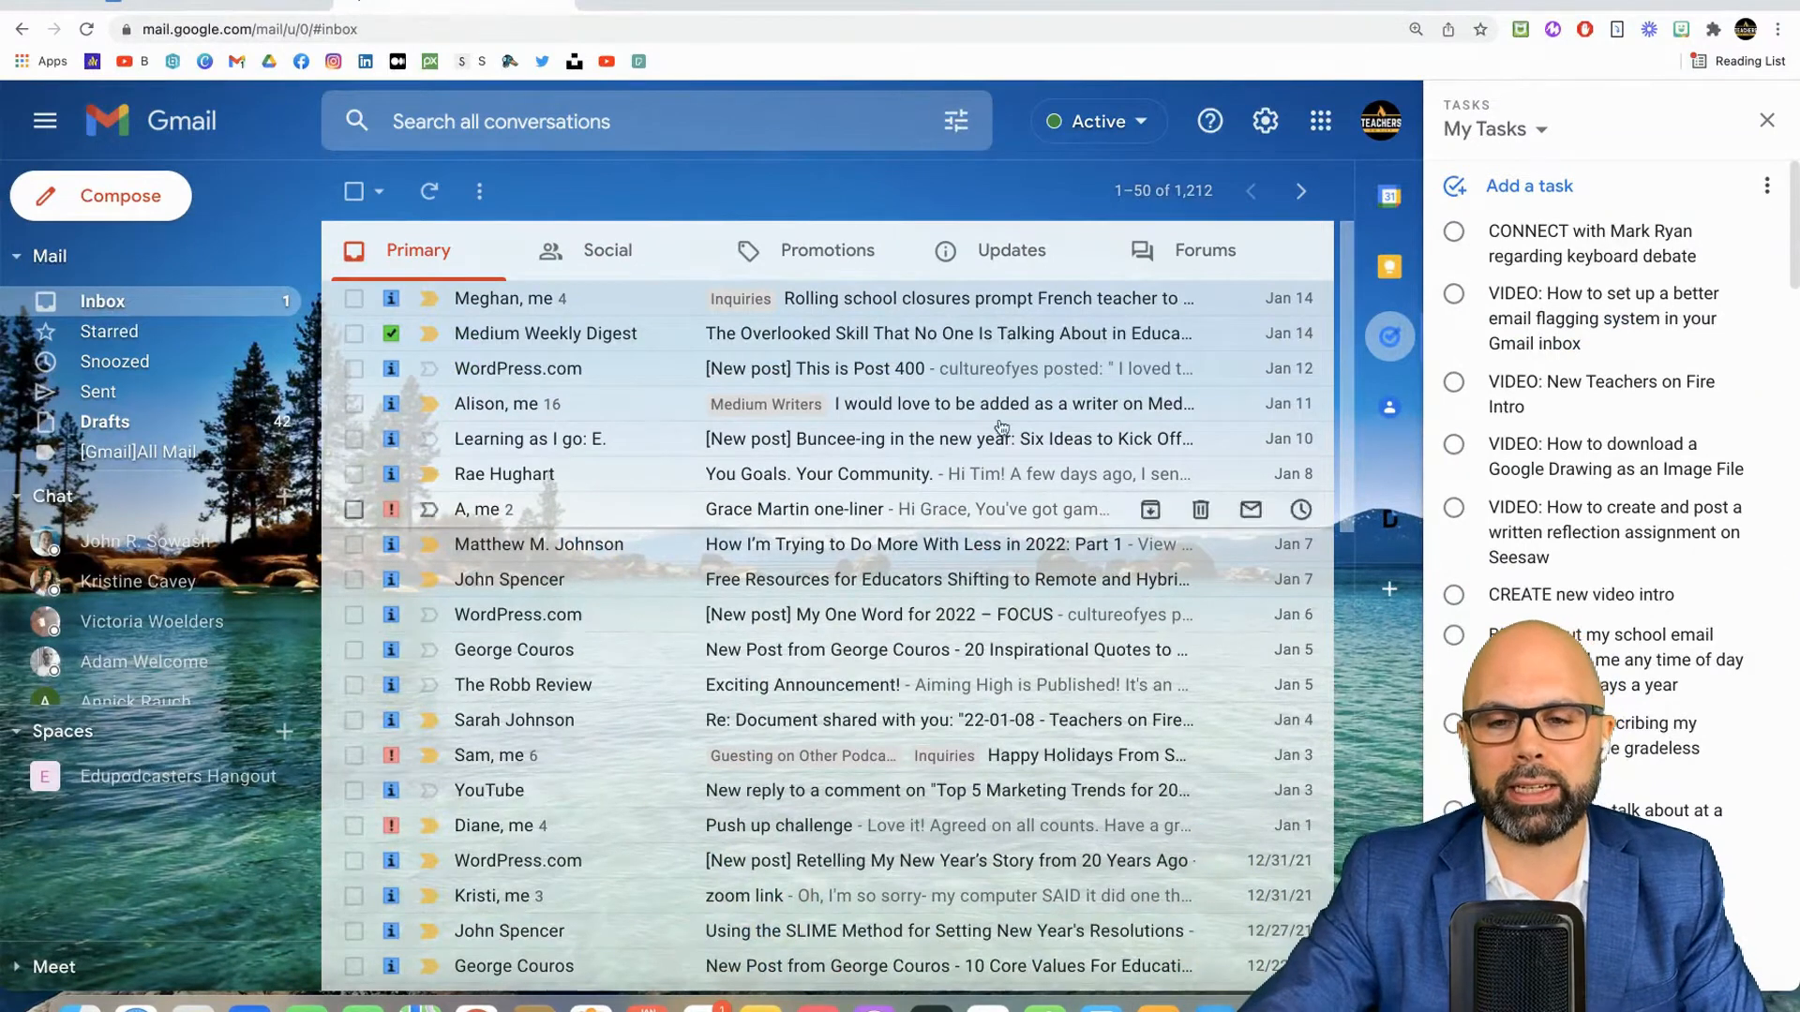
left_click(1390, 195)
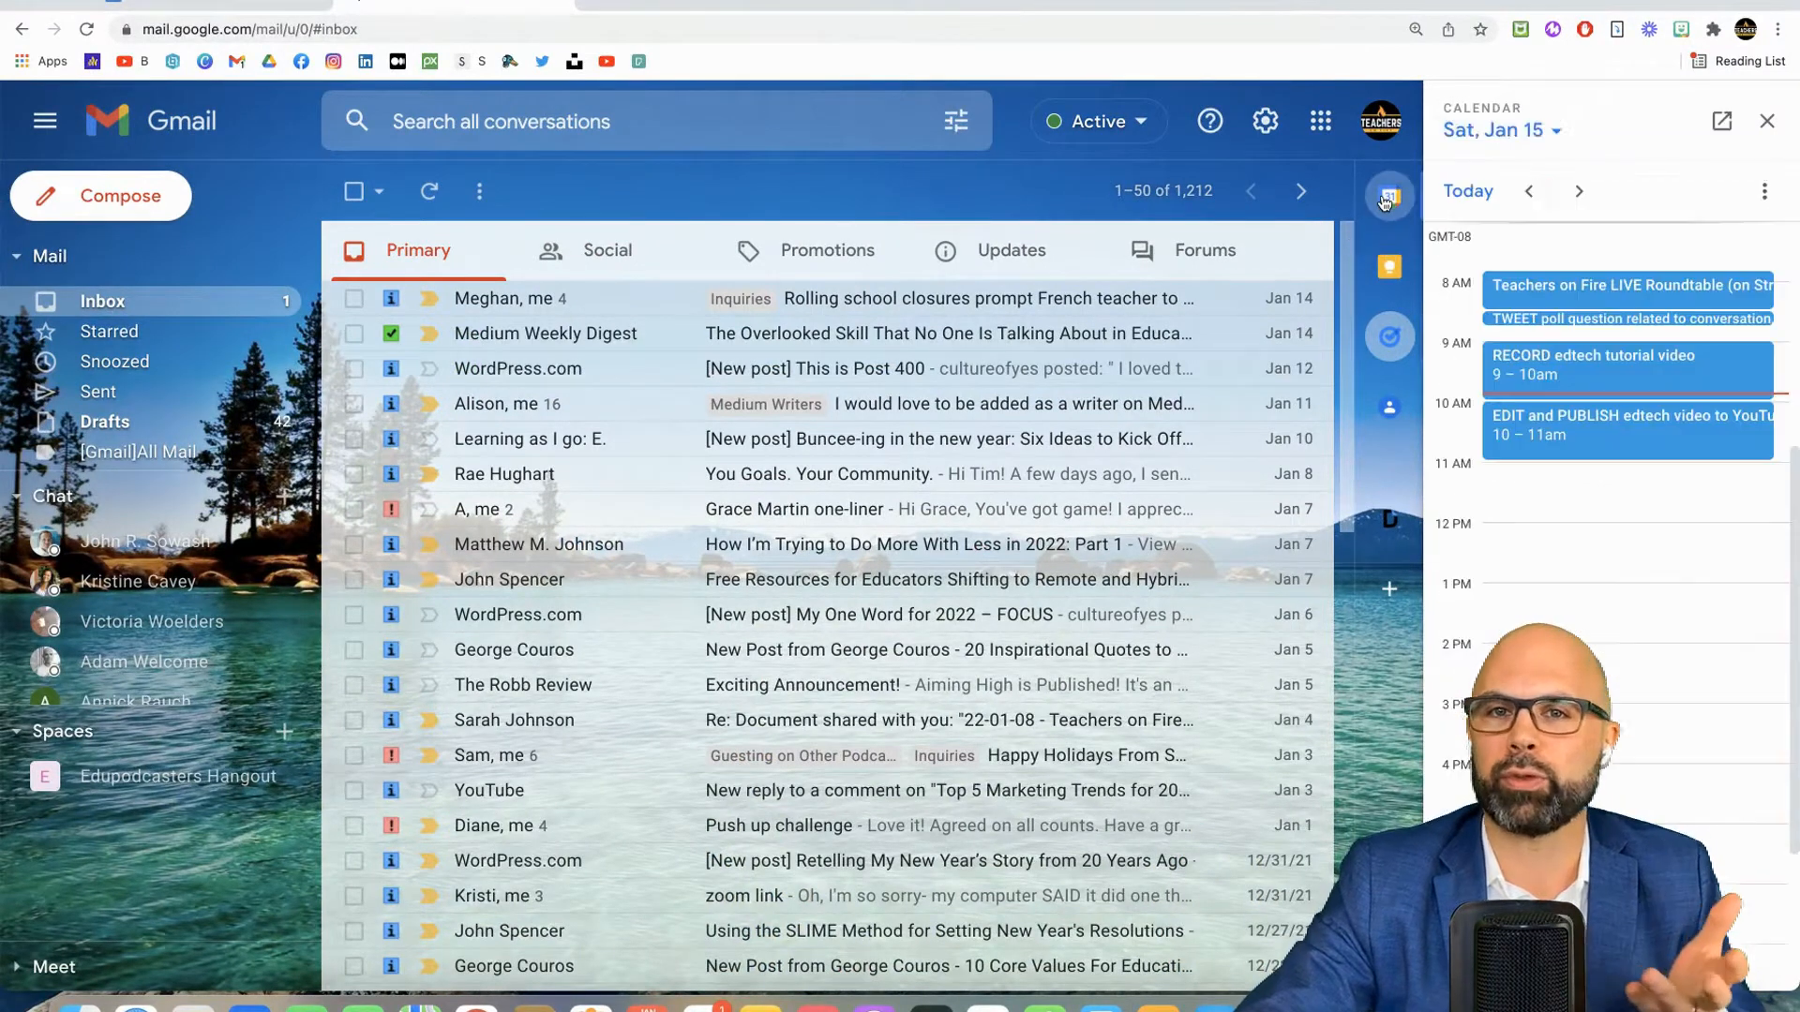
left_click(1390, 266)
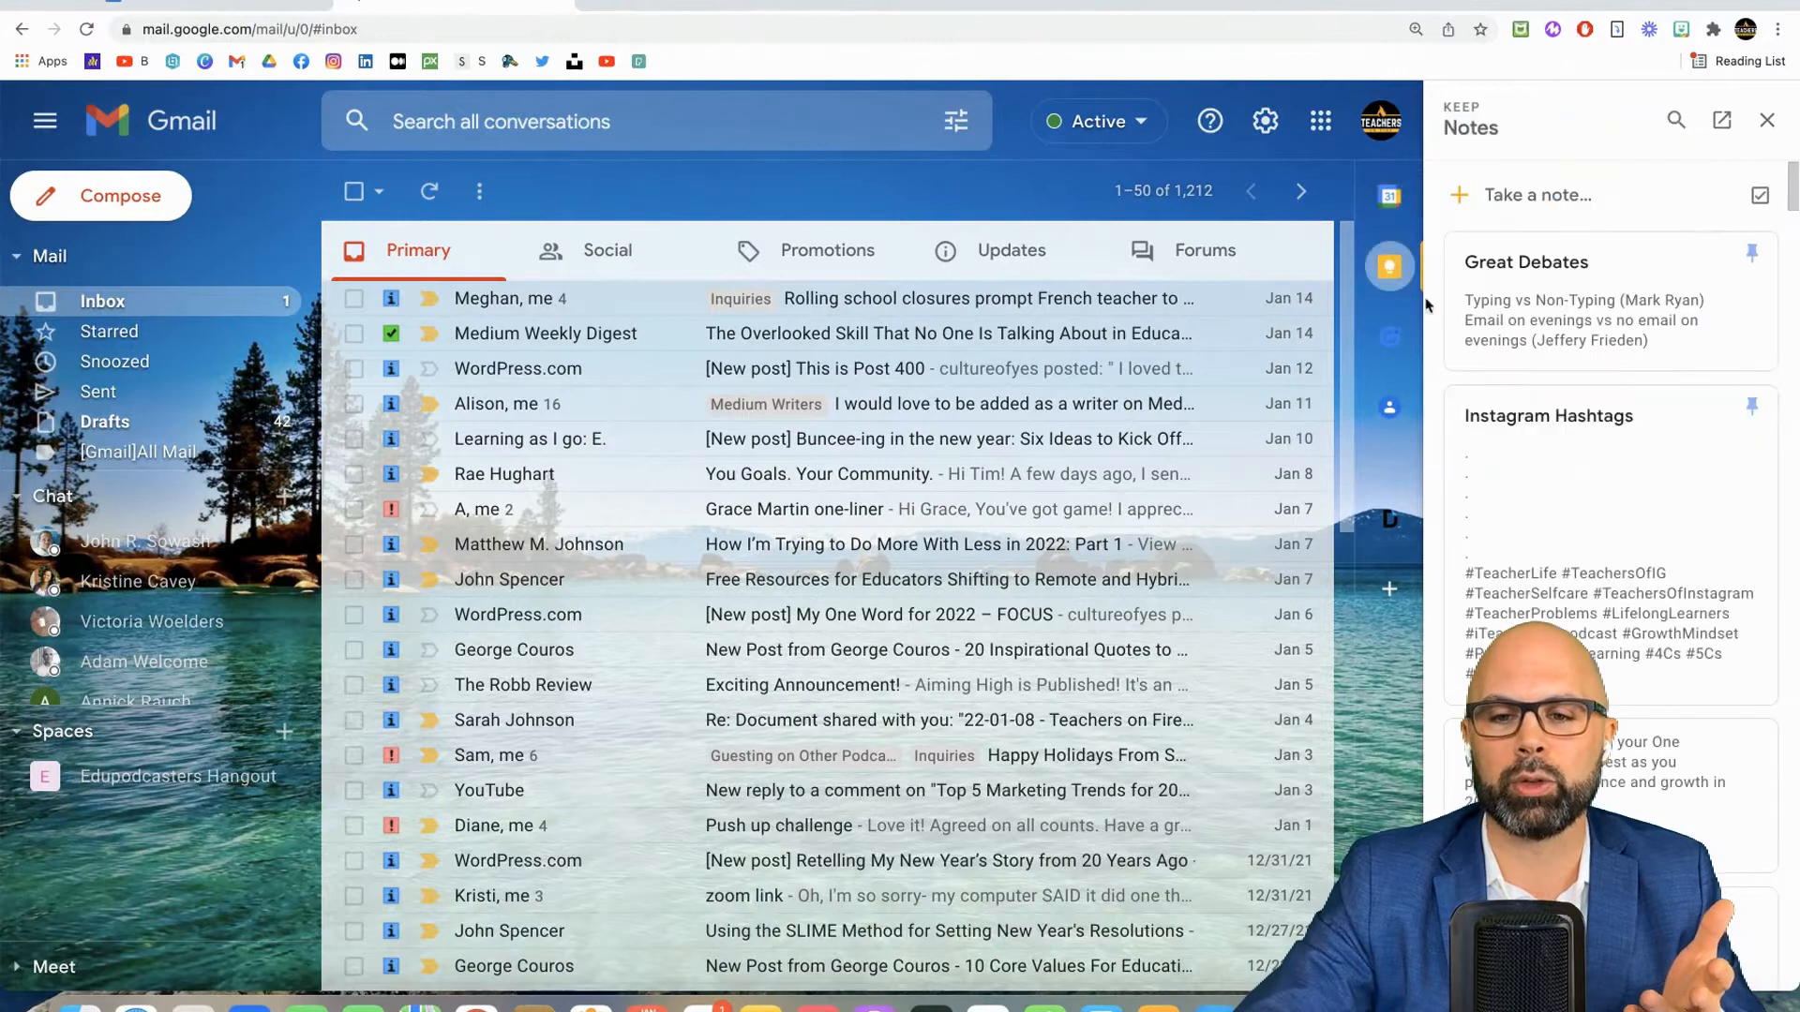
left_click(1387, 335)
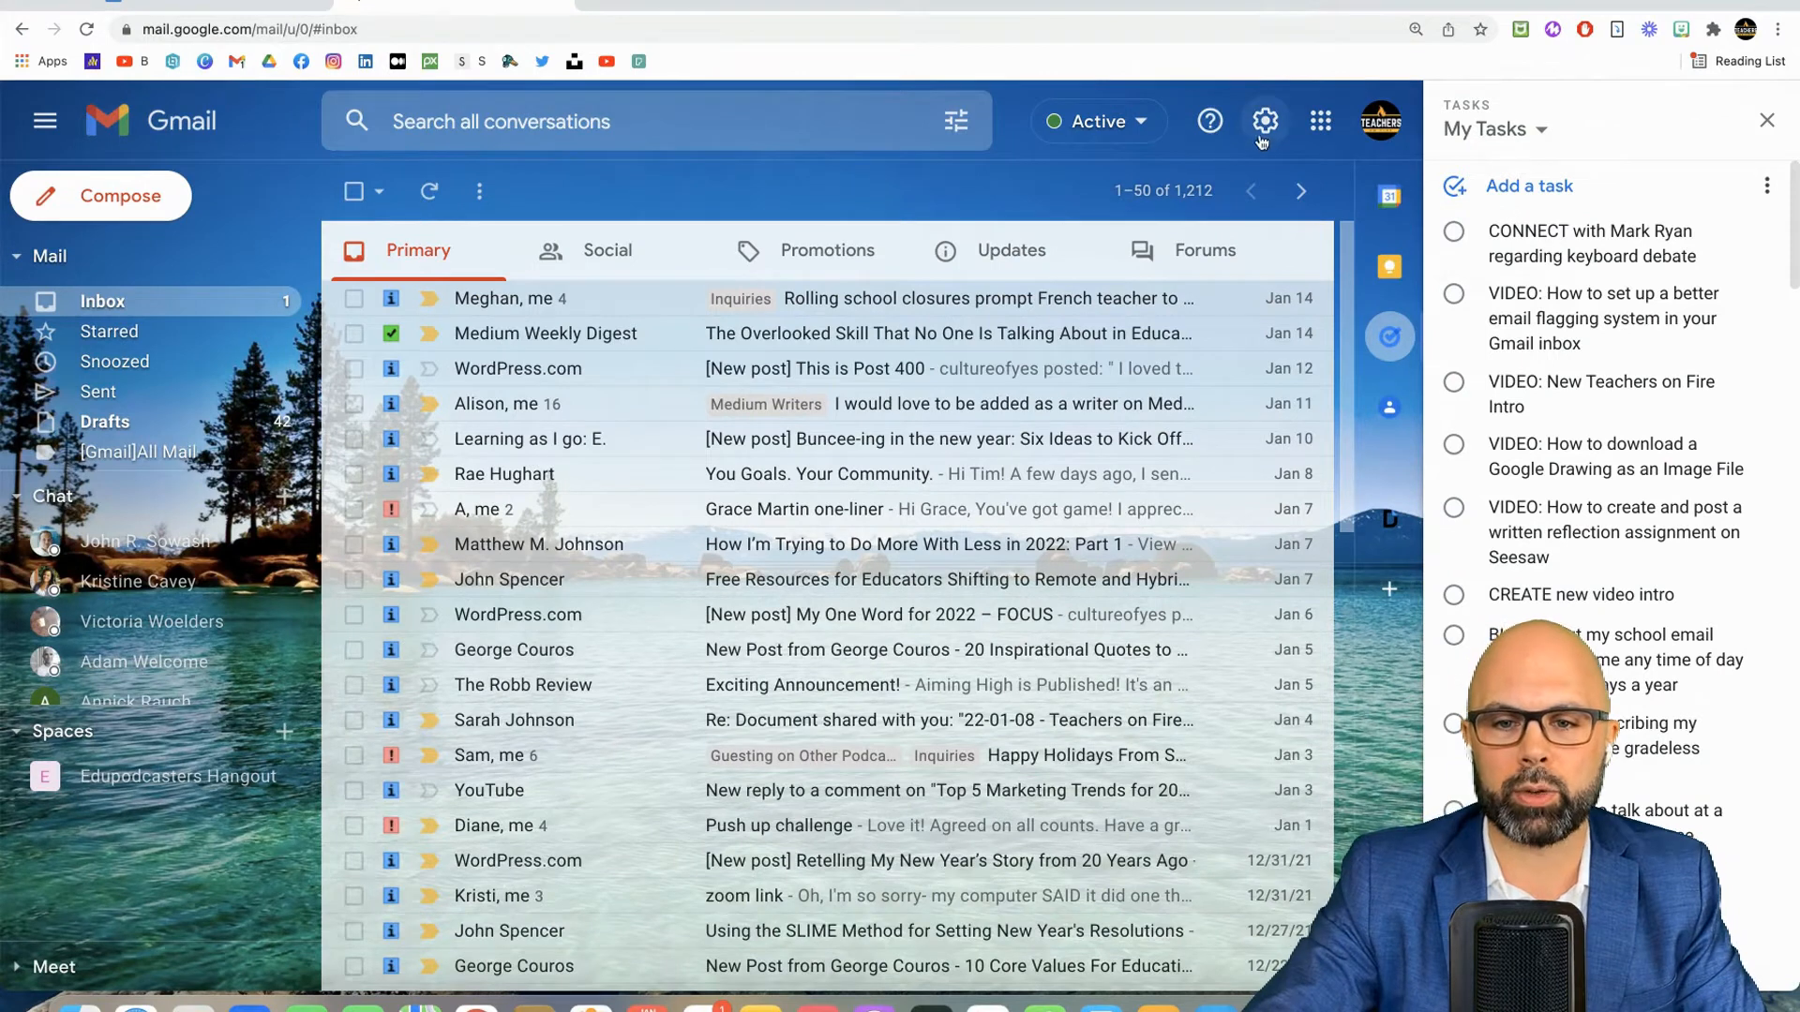
- Reach the full Settings page's General tab and scroll down to the Stars section
left_click(1264, 120)
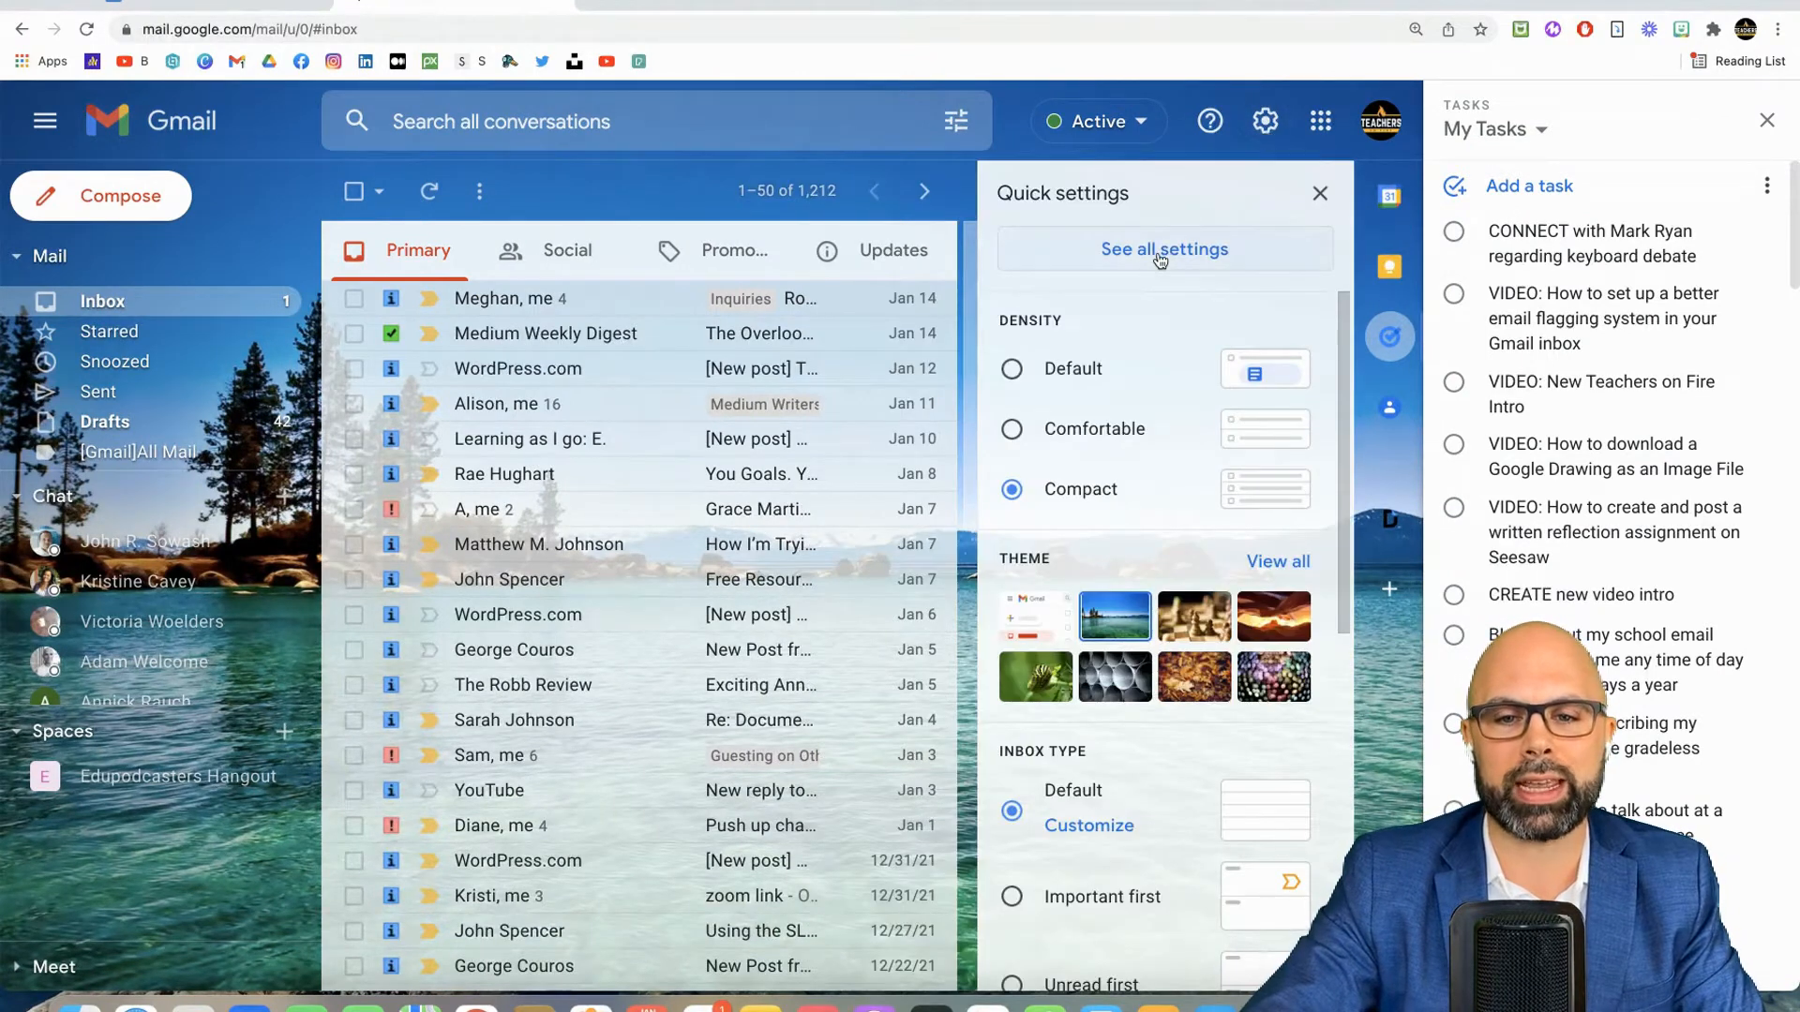
left_click(1162, 250)
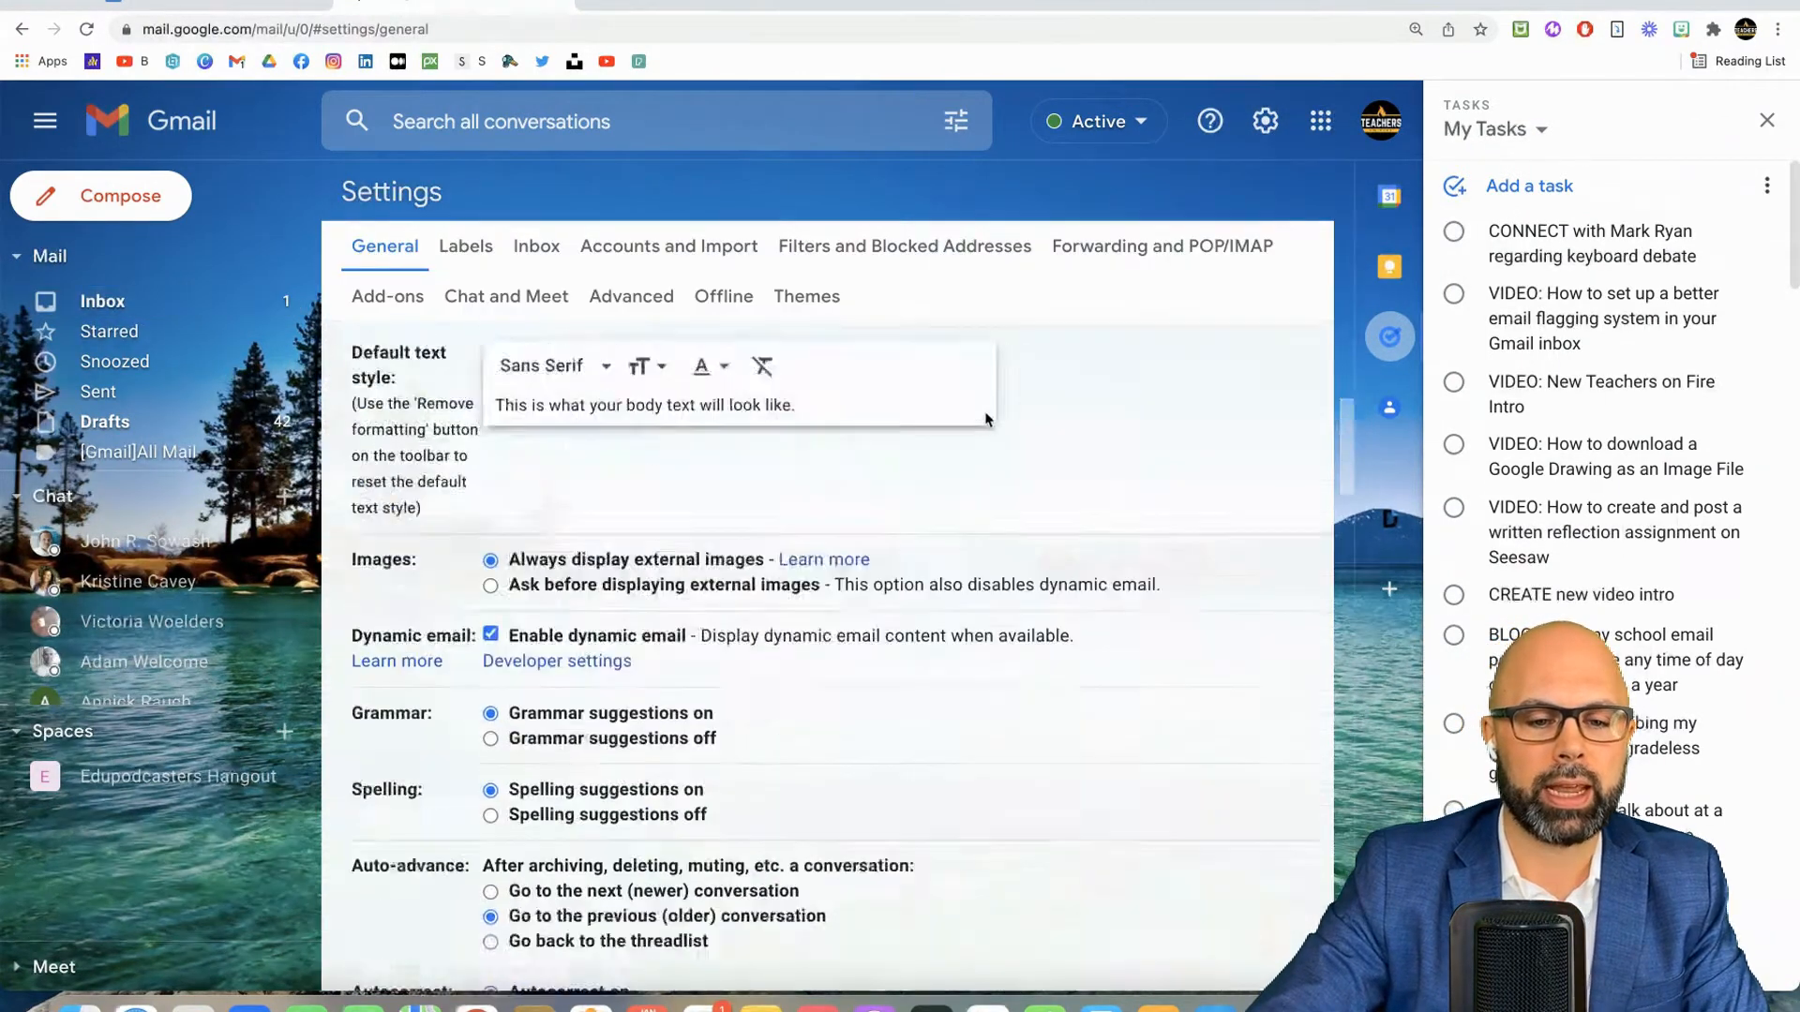
scroll("down", 3)
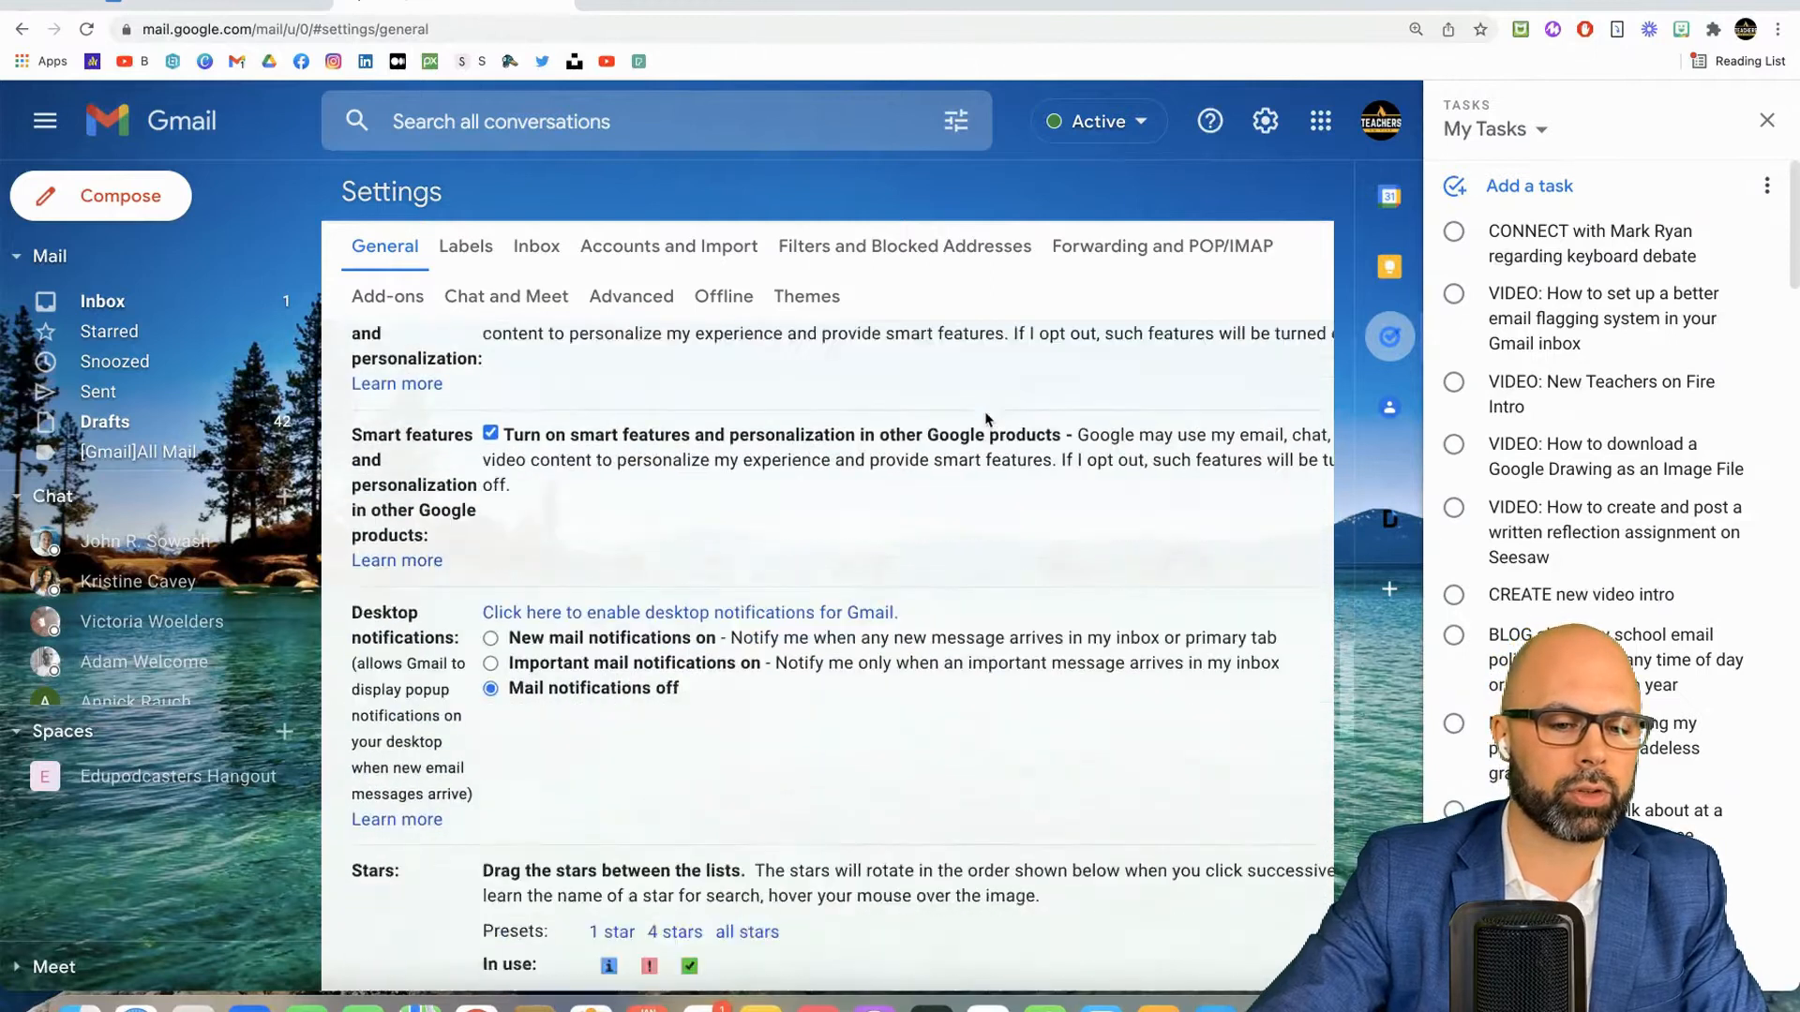
scroll("down", 3)
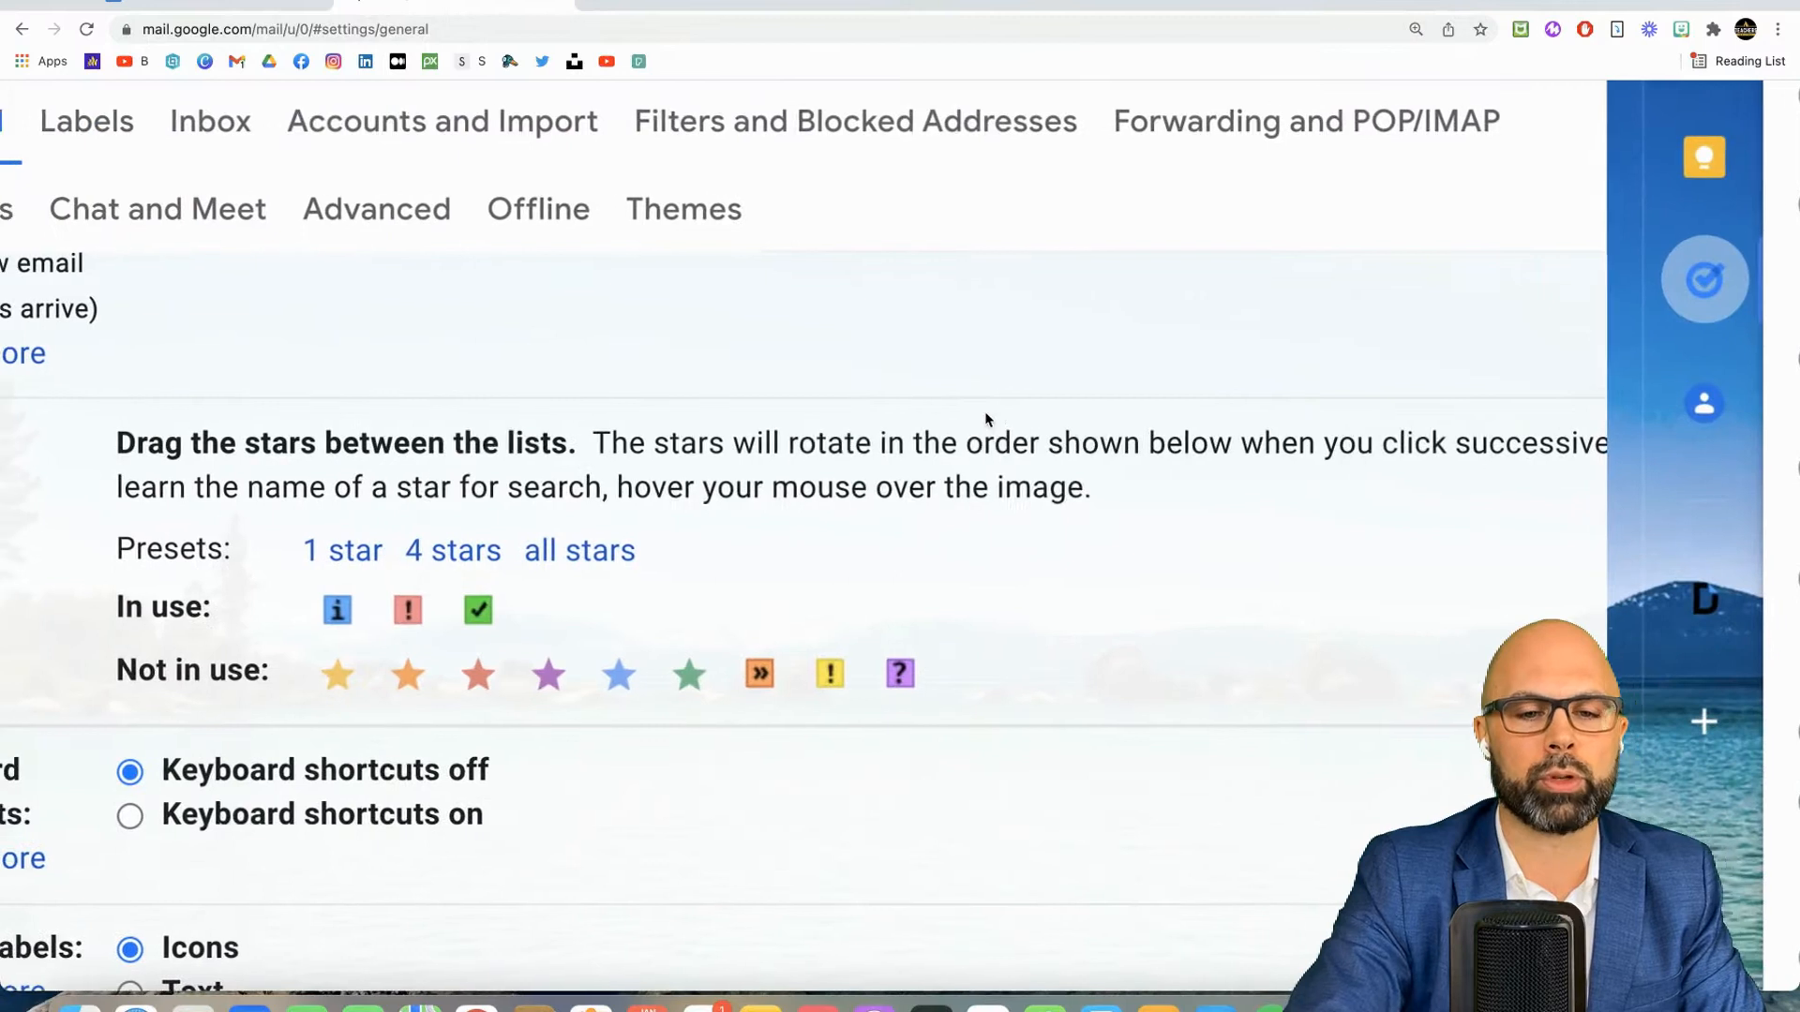
- Return from settings to the inbox showing emails flagged with info, red-bang and green-check stars
scroll("left", 3)
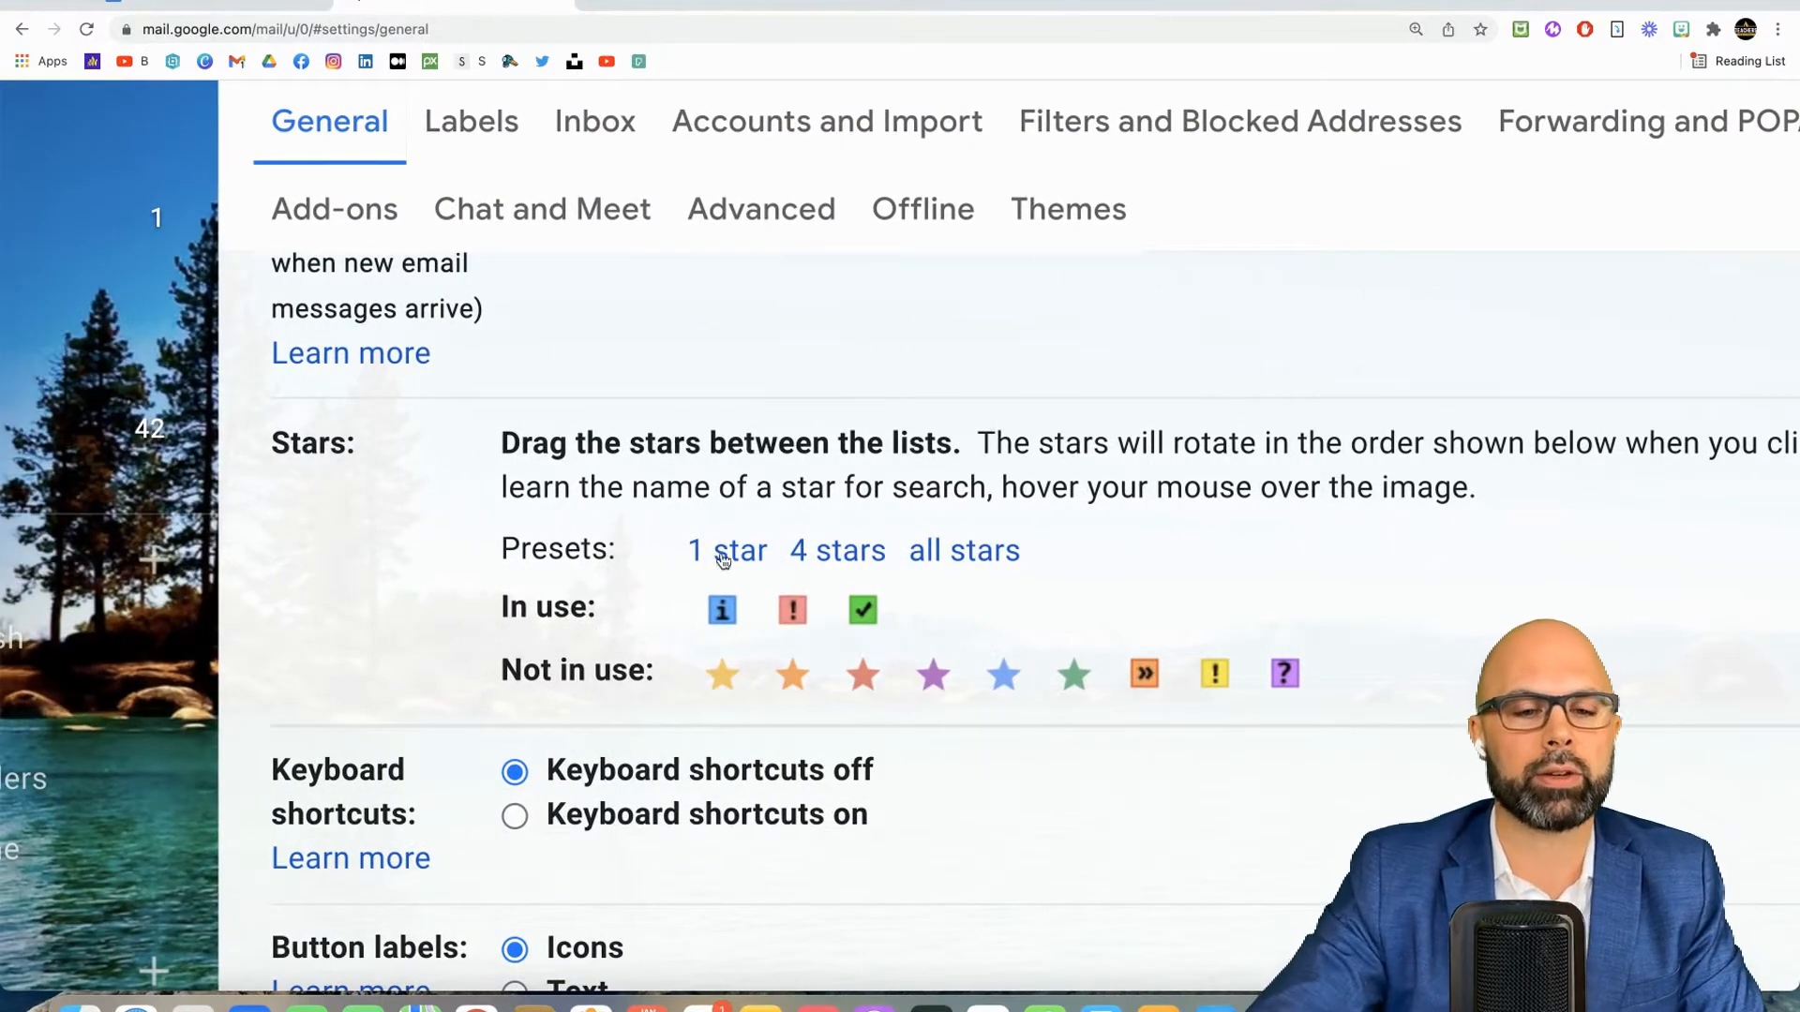
mouse_move(720, 673)
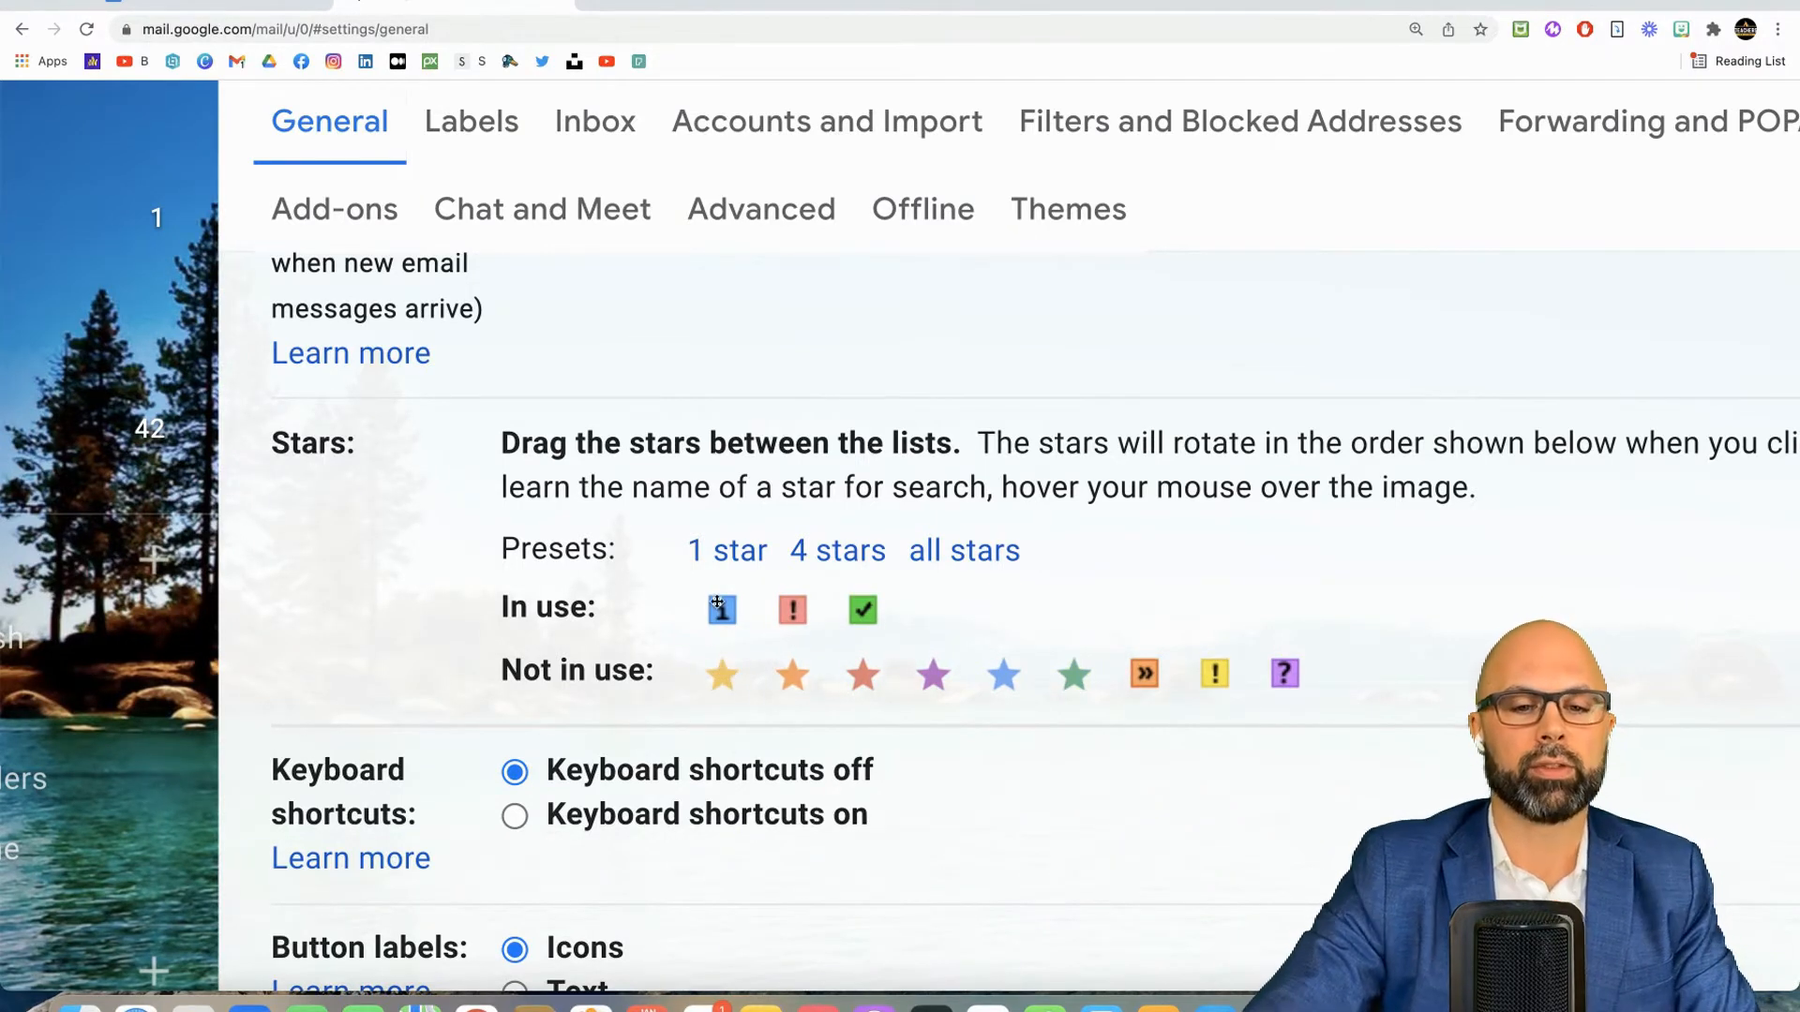
mouse_move(720, 609)
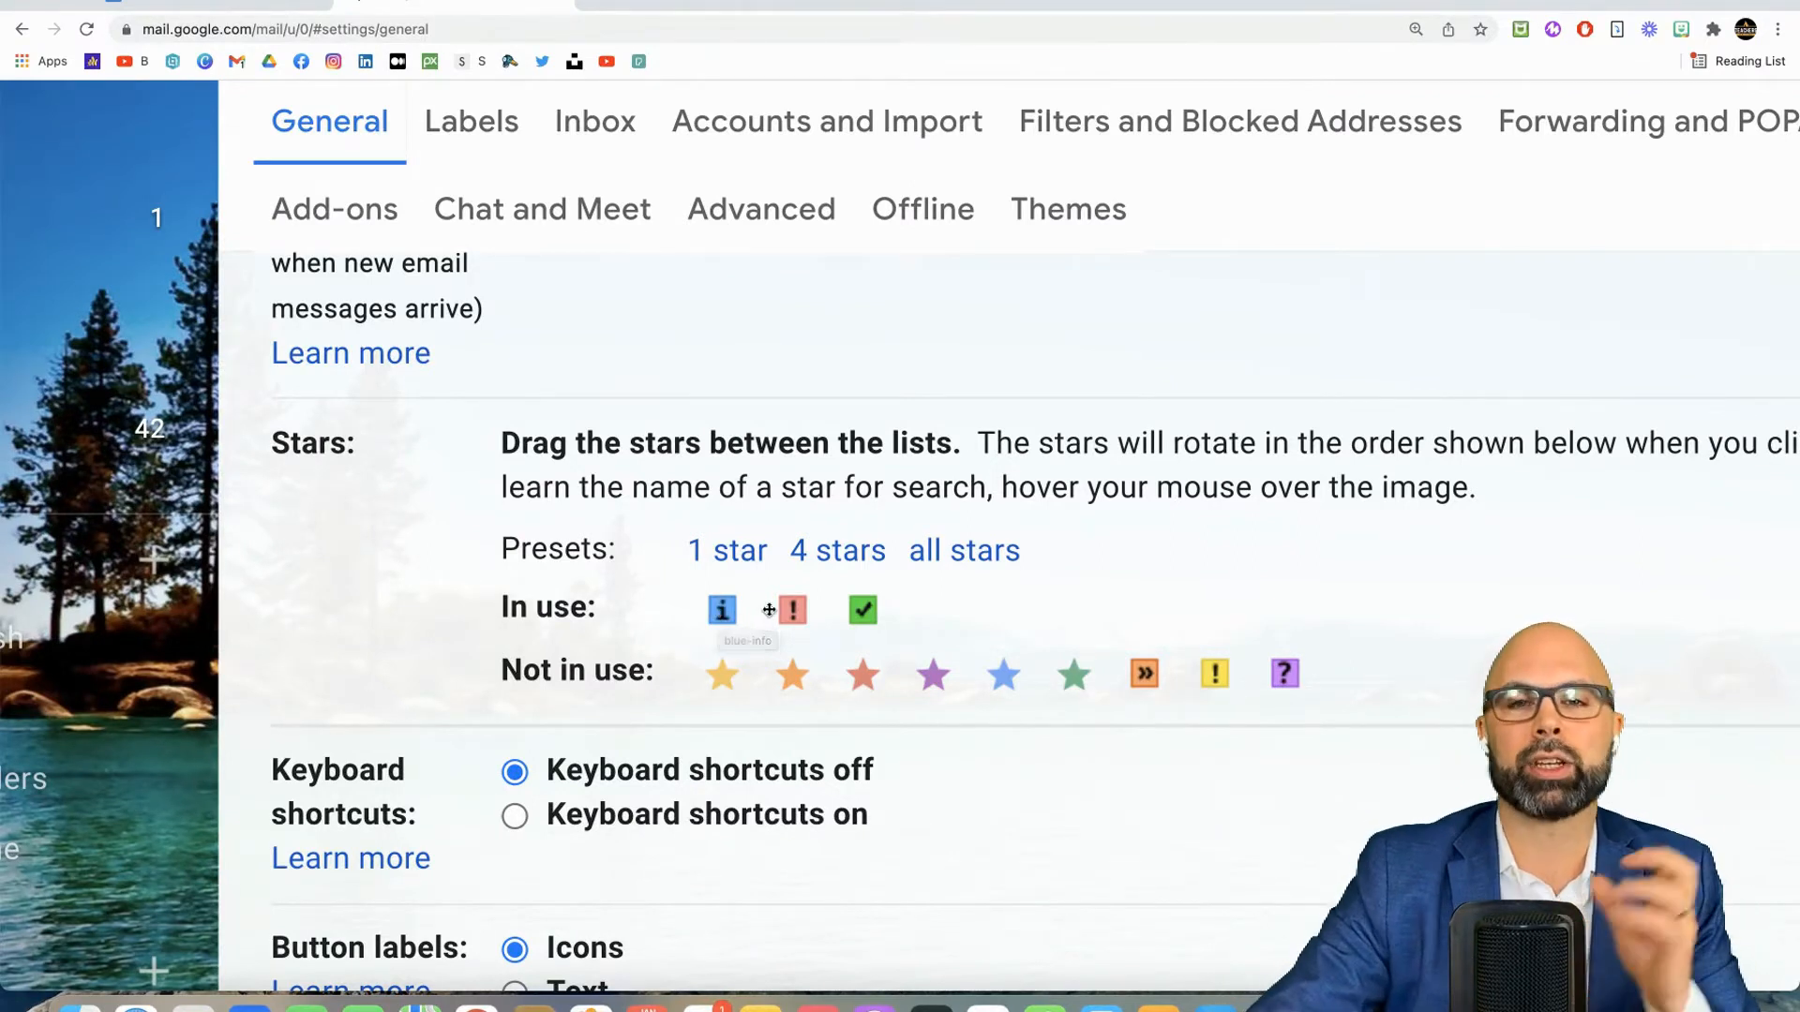
mouse_move(789, 607)
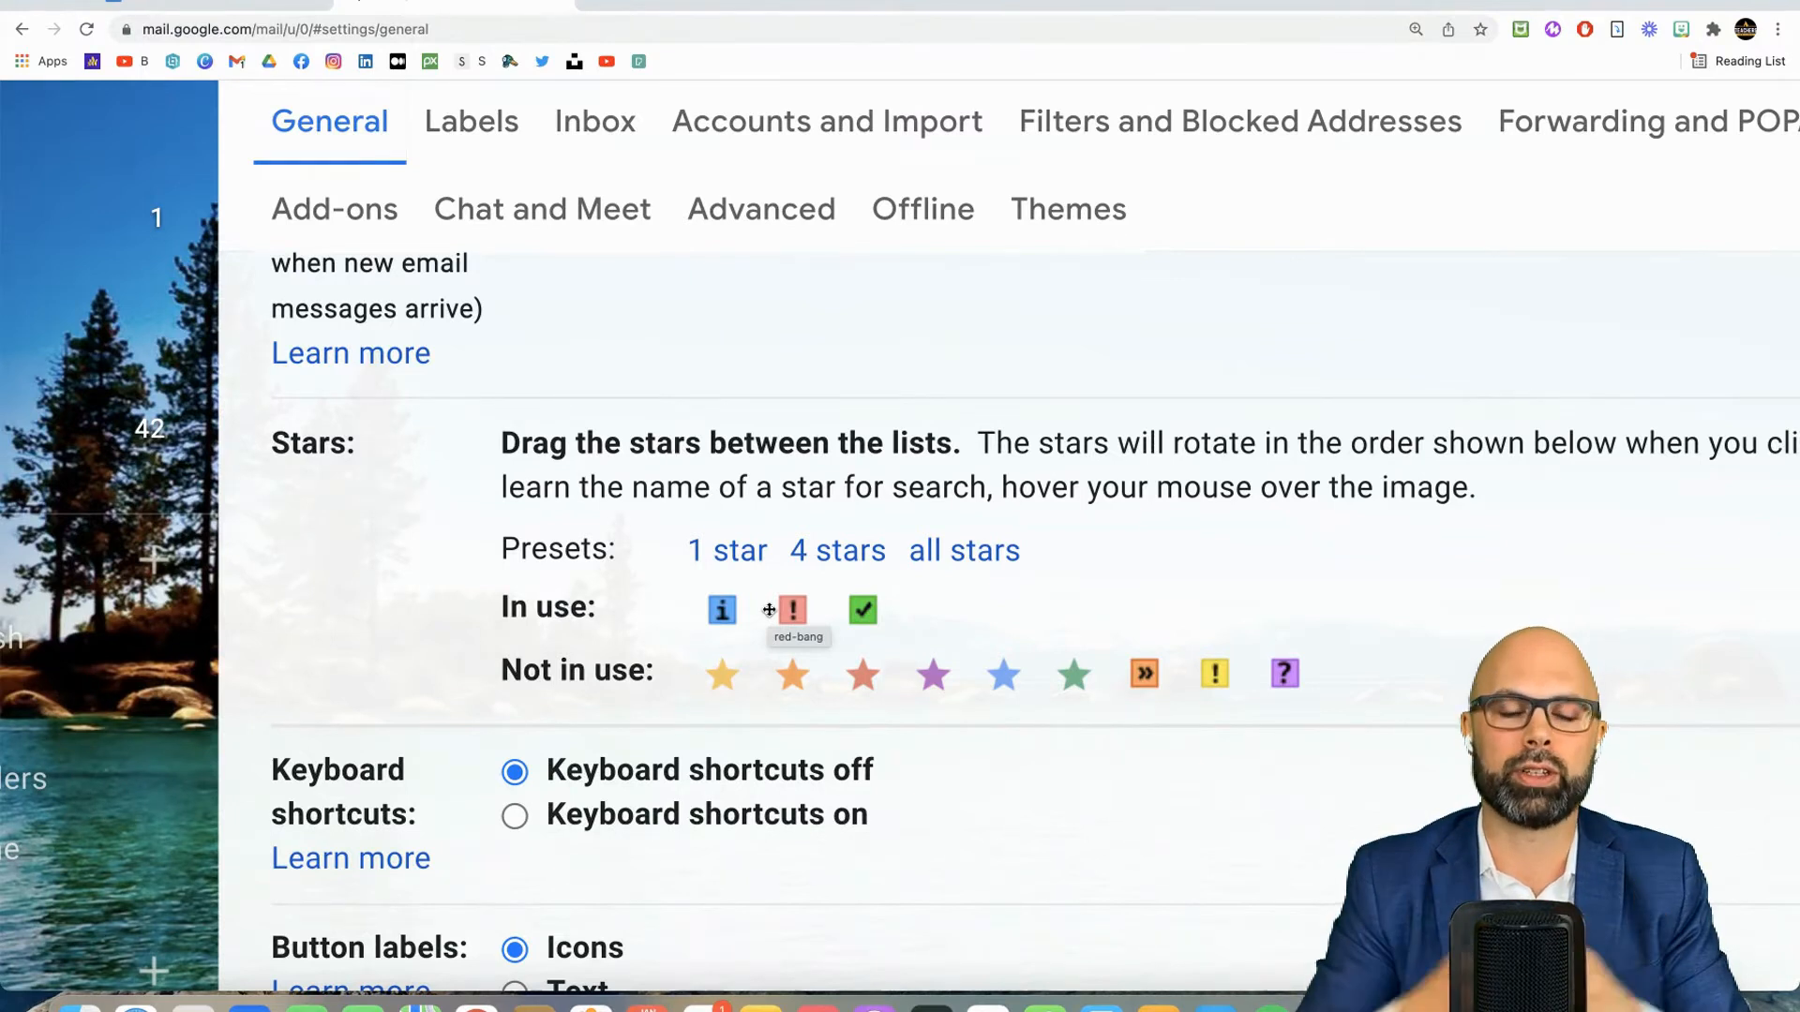
mouse_move(943, 637)
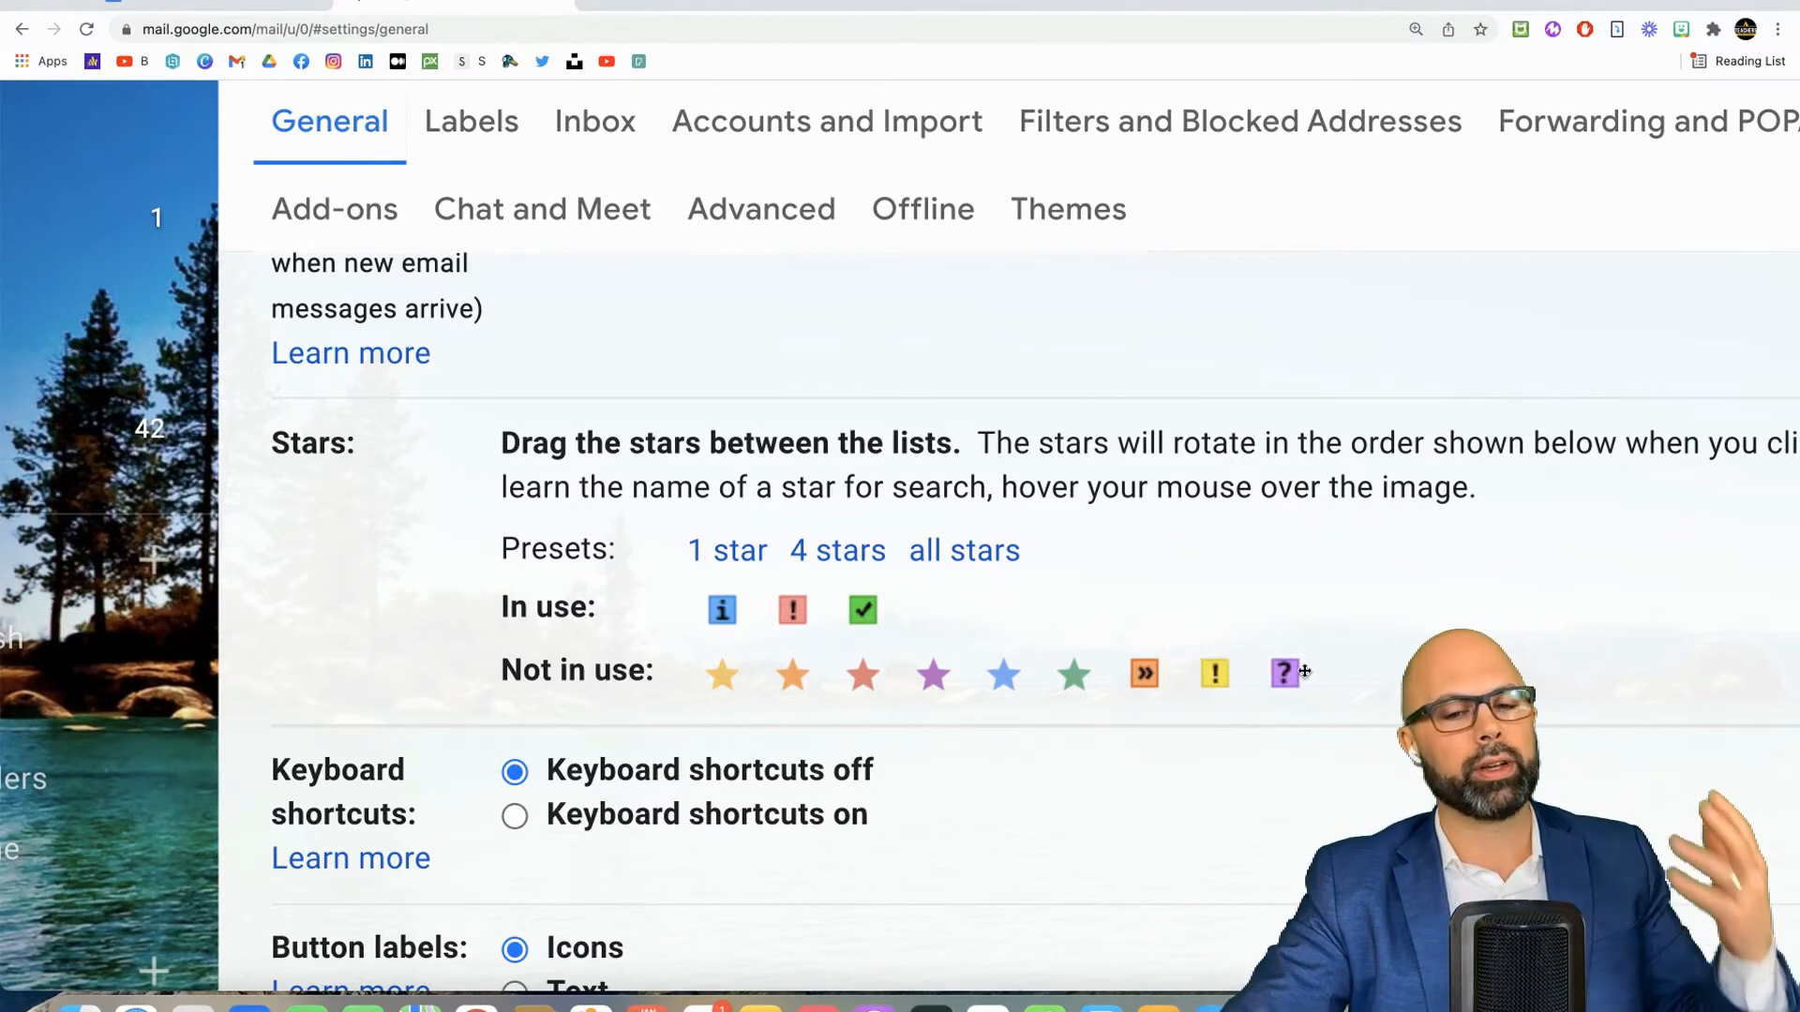
mouse_move(861, 672)
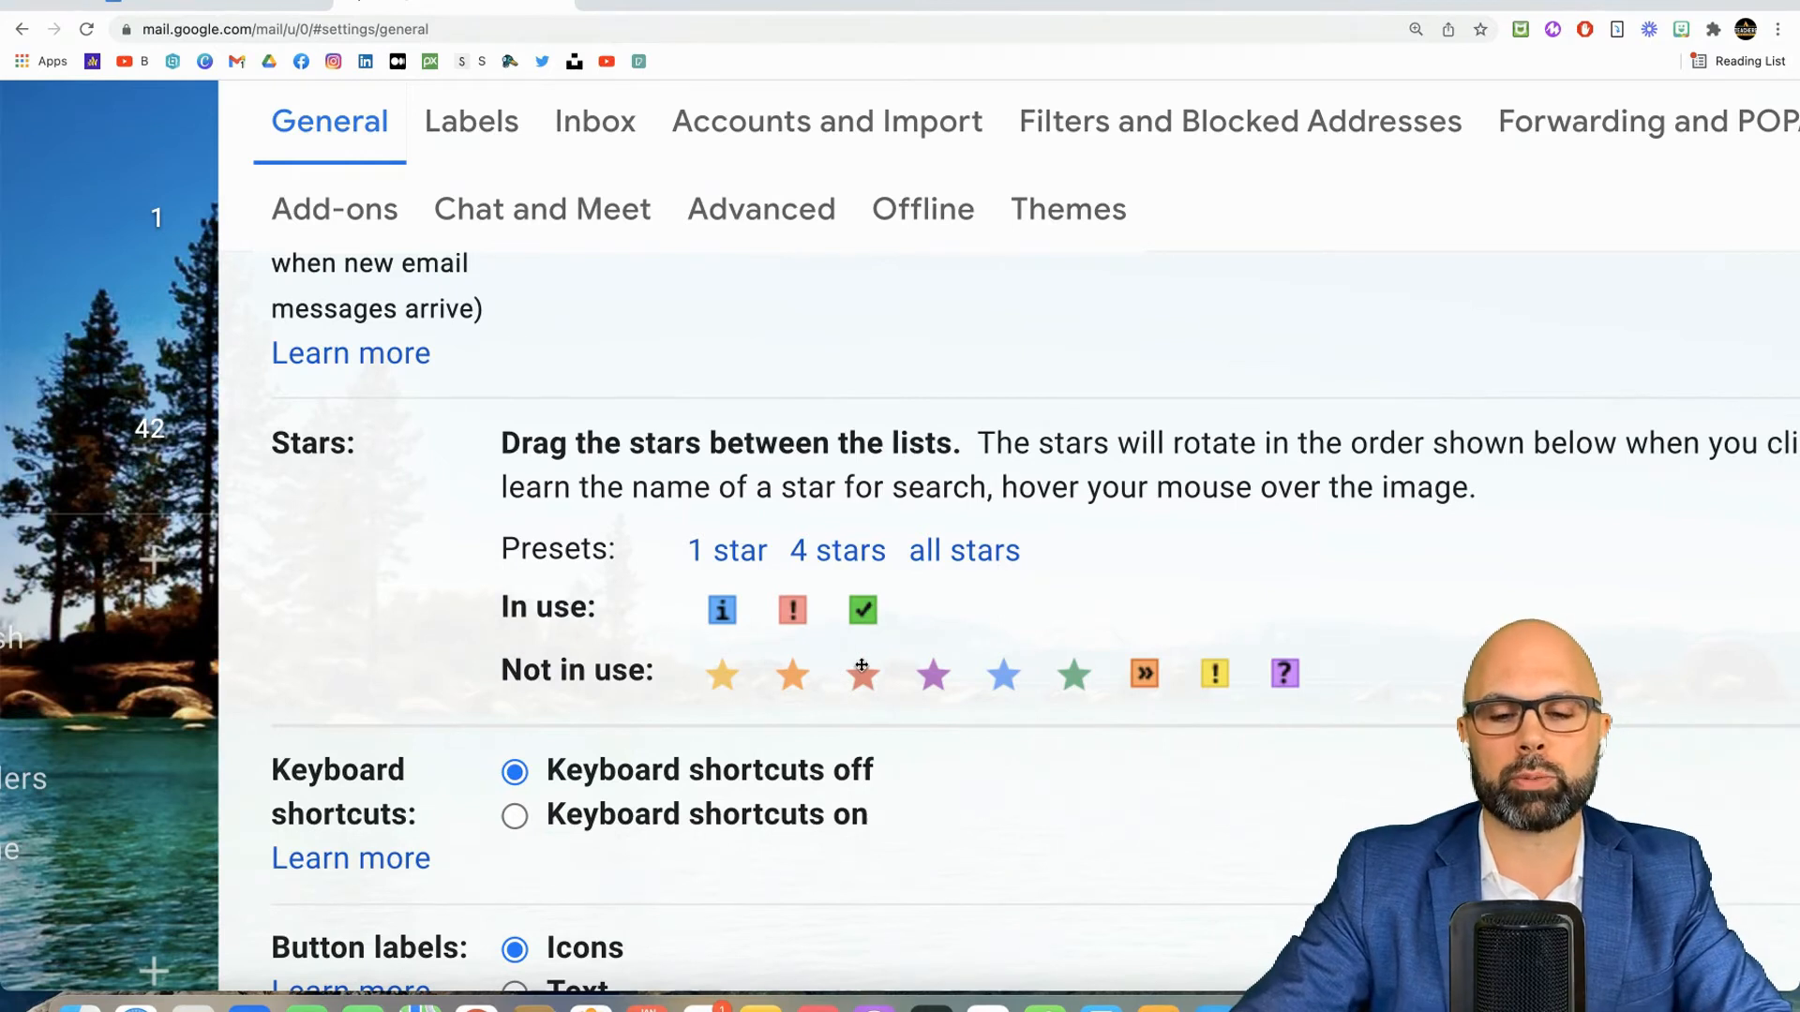
mouse_move(934, 675)
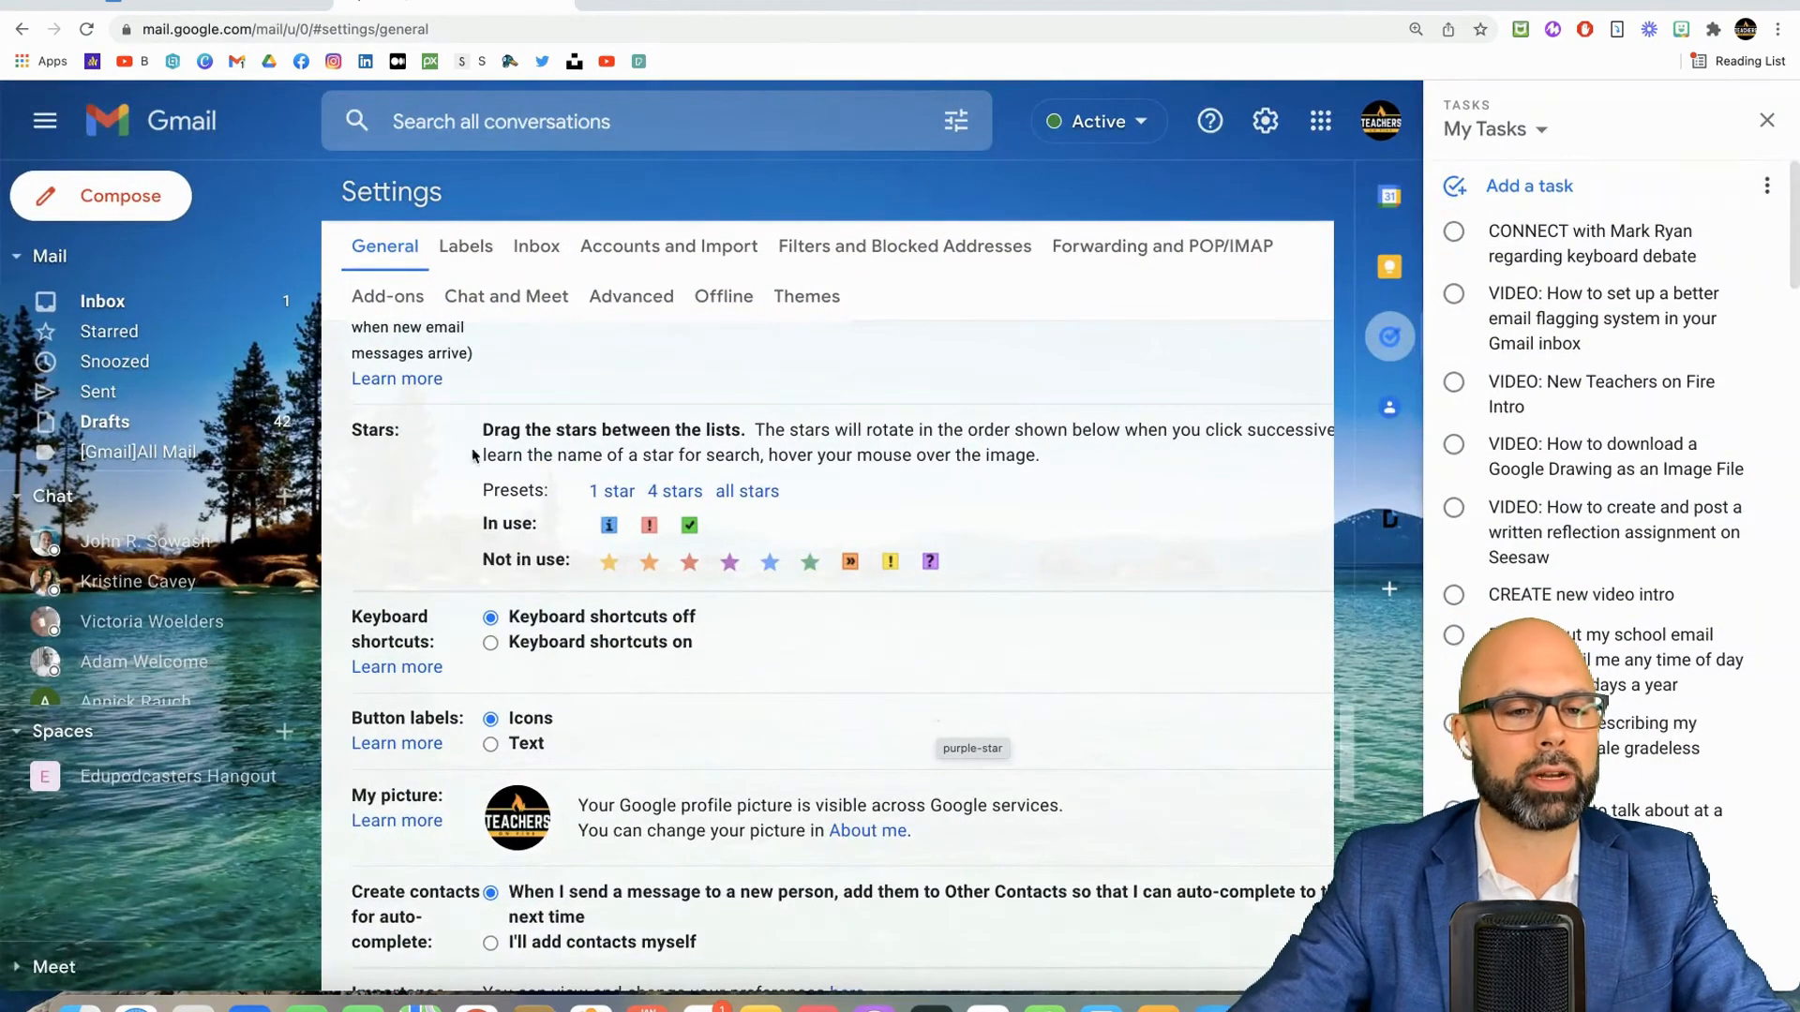
left_click(396, 378)
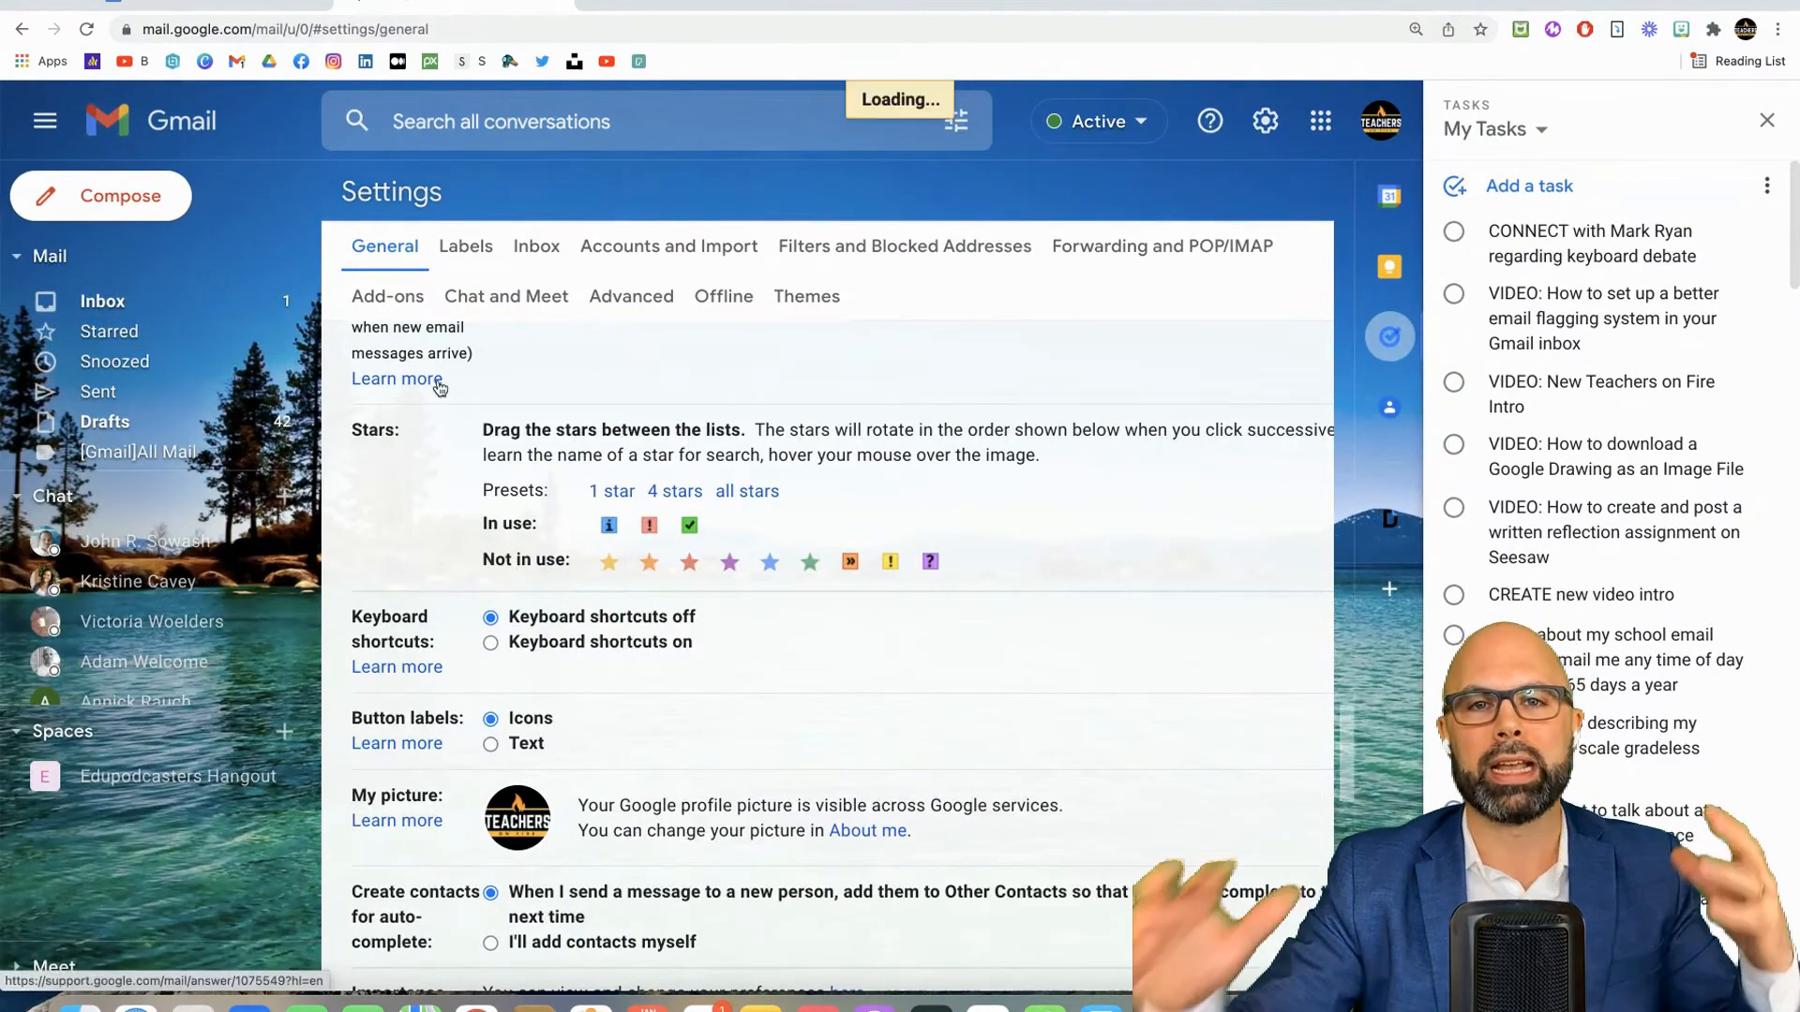
left_click(101, 300)
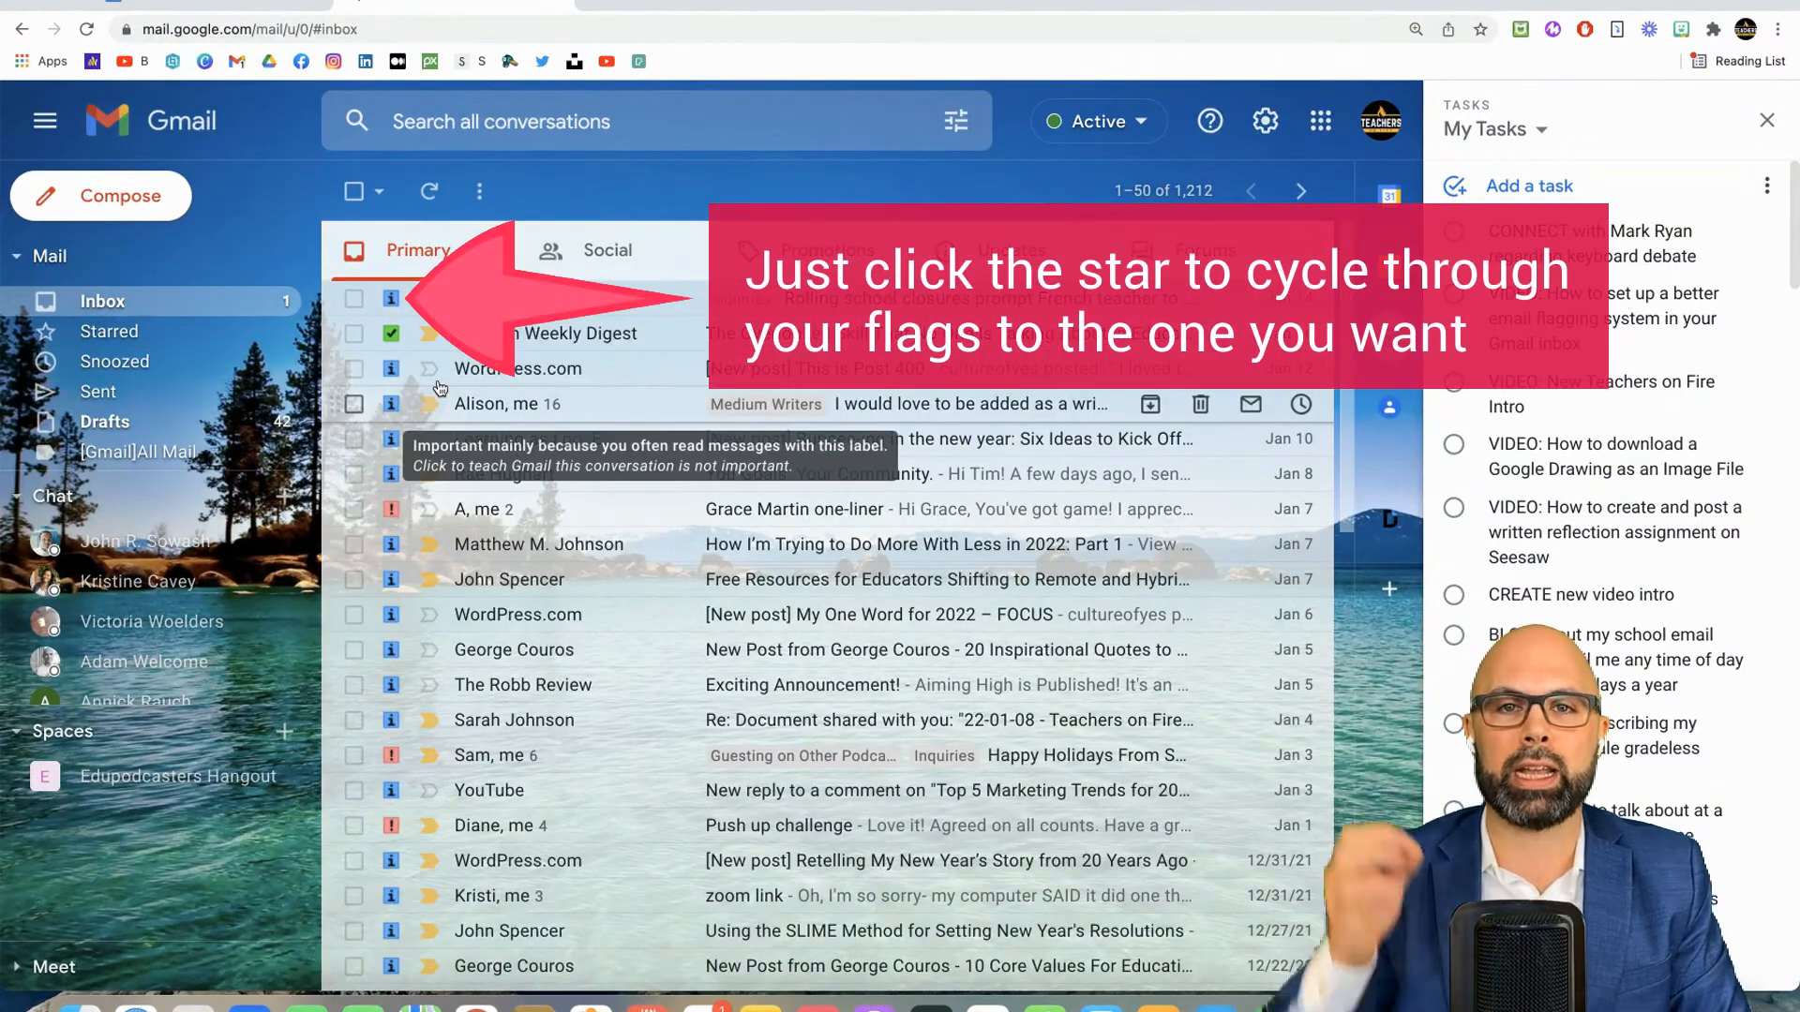